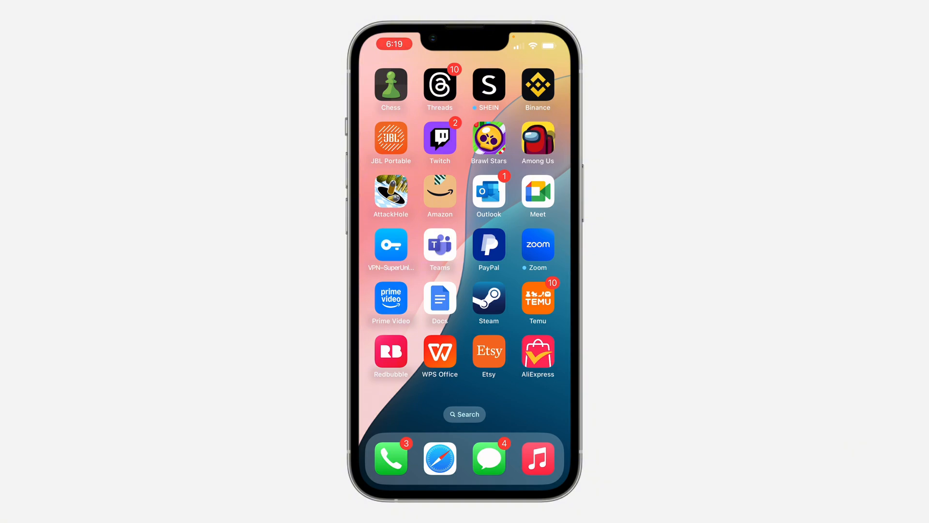
# Launch Outlook from the home screen to show the Focused Inbox
pyautogui.click(488, 195)
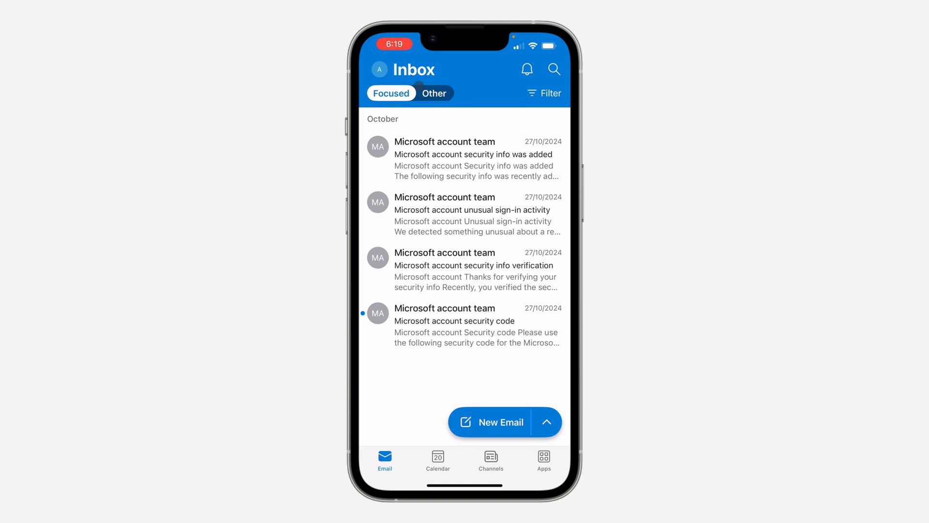
# Open Outlook's Settings page from the account sidebar's gear icon
pyautogui.click(379, 69)
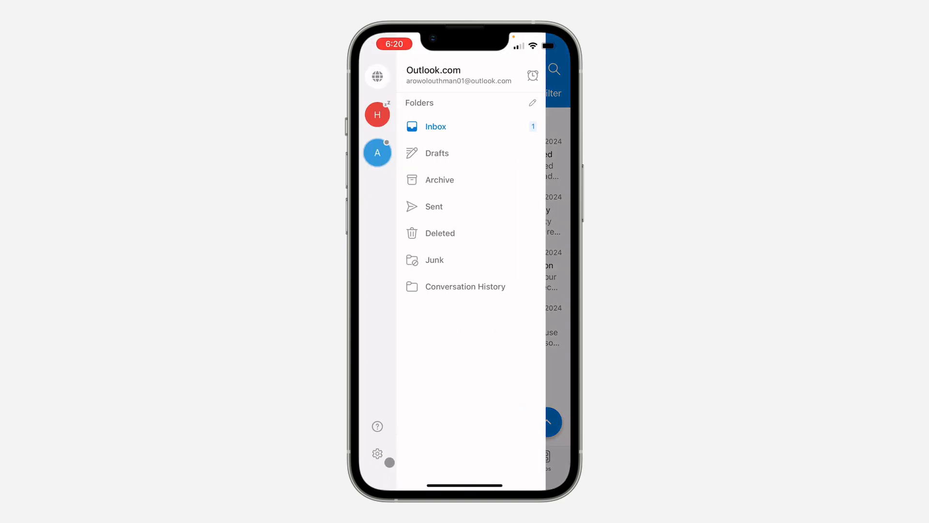
pyautogui.click(377, 453)
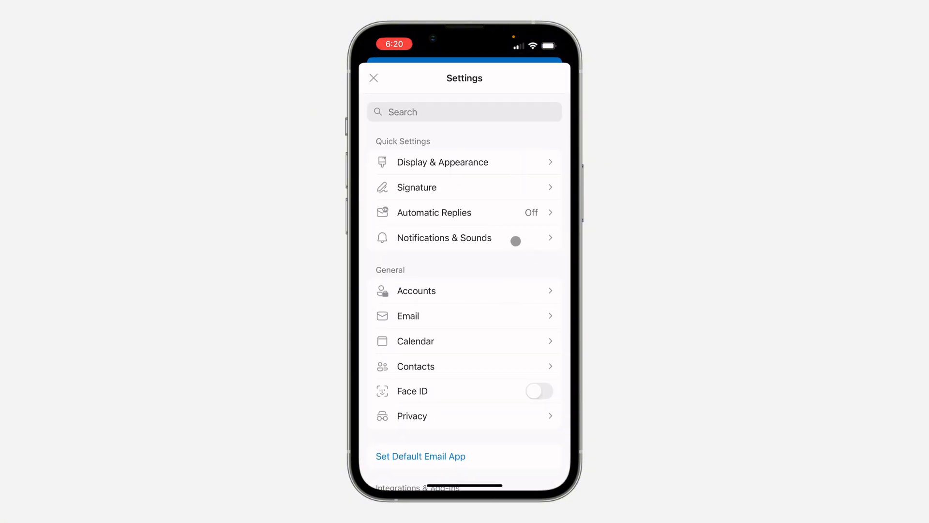
# In Notifications & Sounds, uncheck the 'For 1 hour' Do Not Disturb option
pyautogui.click(444, 237)
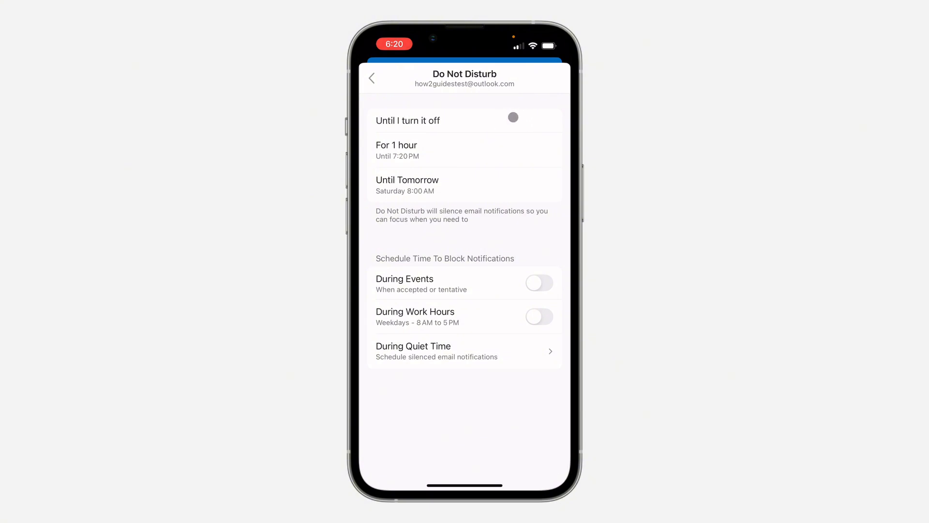
pyautogui.click(465, 150)
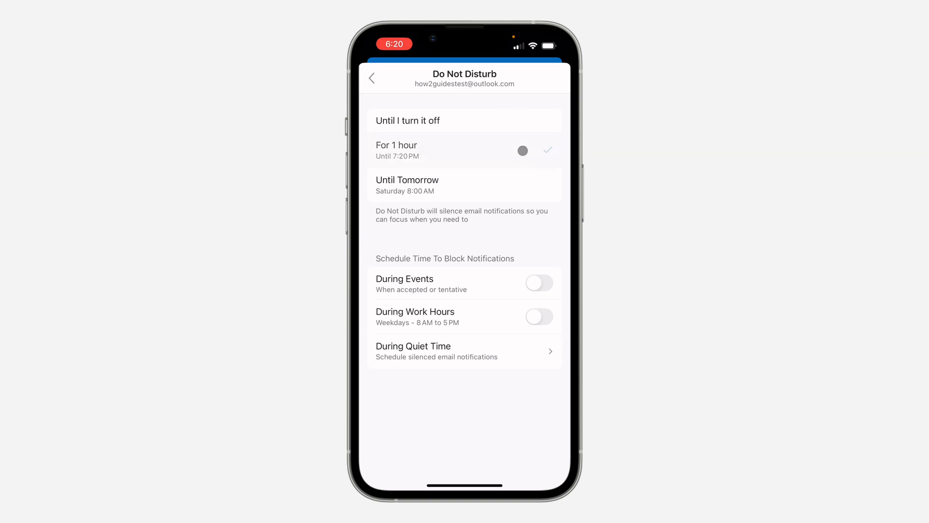